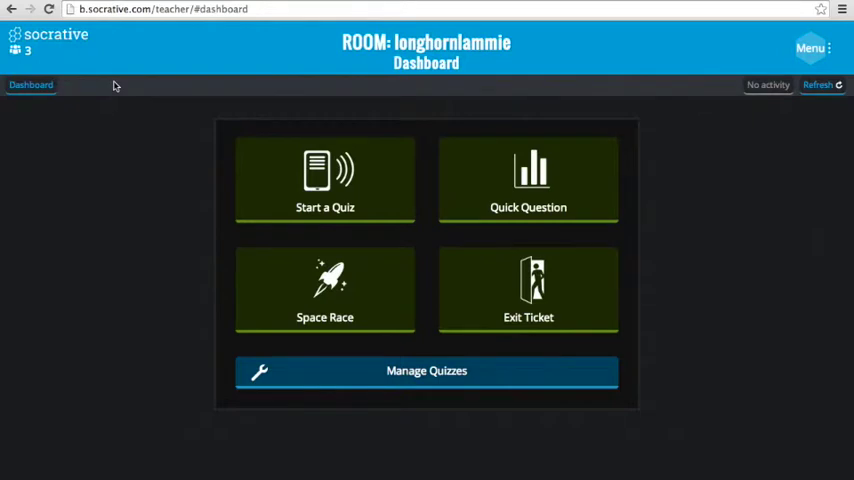
{"action": "mouse_move", "coordinate": [375, 328]}
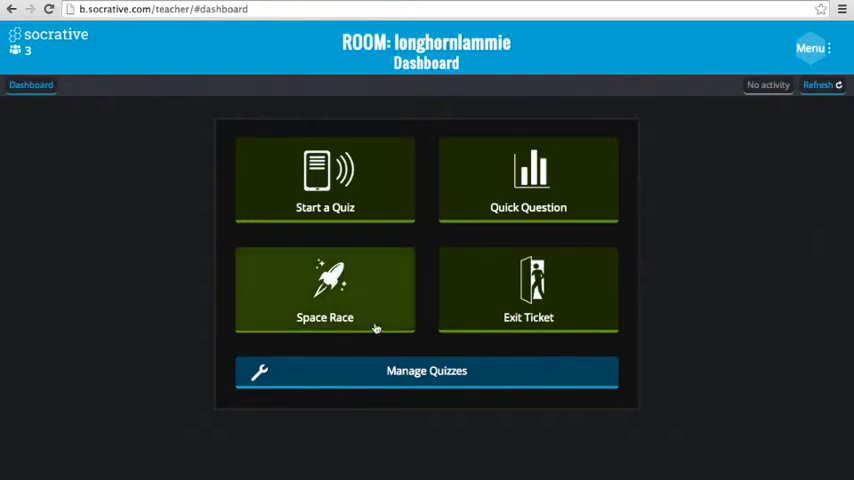
- Start a Space Race on the BrainPOP Branches of Government quiz with 3 auto-coloured teams
{"action": "left_click", "coordinate": [324, 290]}
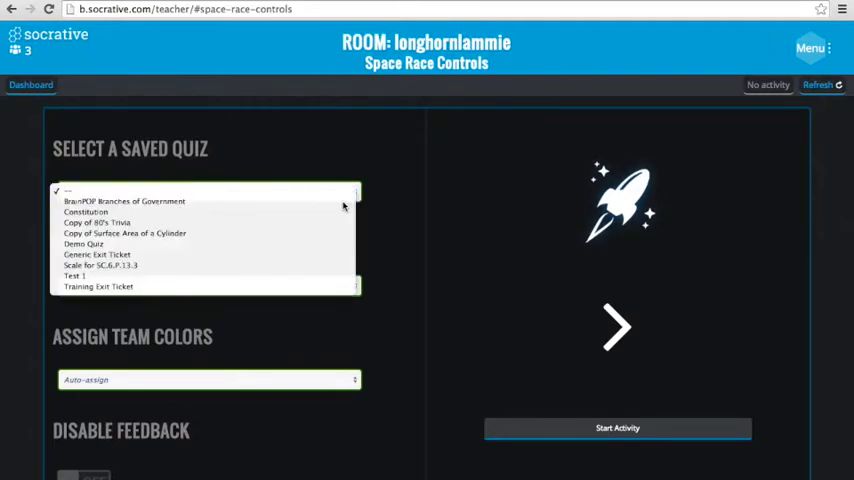
{"action": "left_click", "coordinate": [124, 201]}
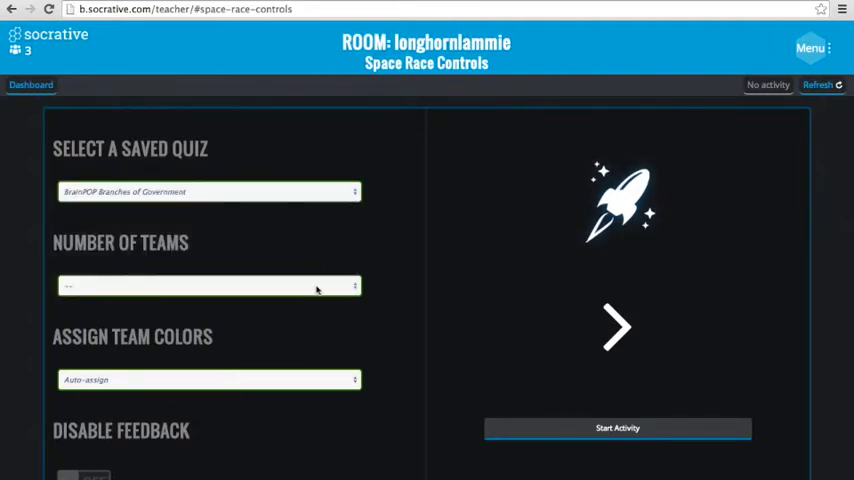
{"action": "left_click", "coordinate": [208, 286]}
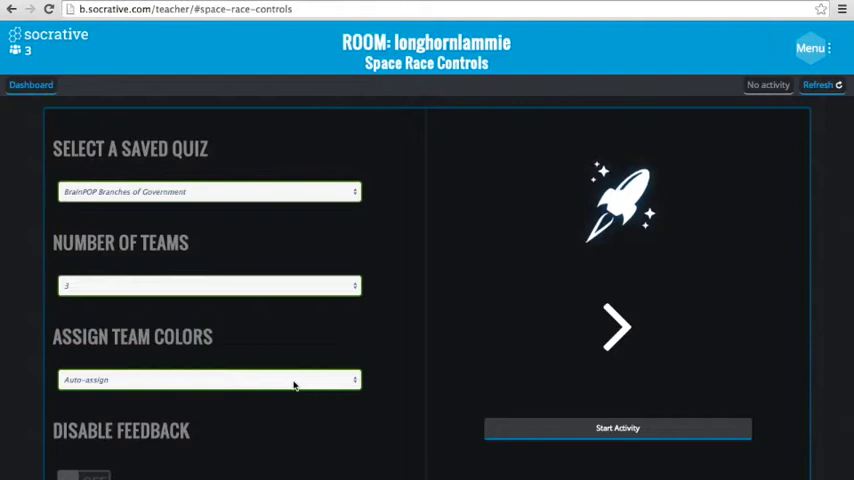
{"action": "left_click", "coordinate": [208, 379]}
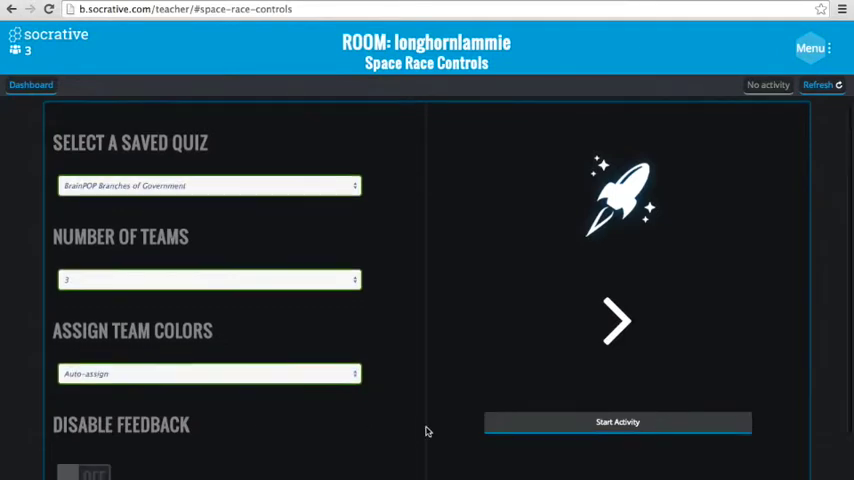
- Toggle Disable Feedback to ON in the Space Race settings
{"action": "scroll", "scroll_direction": "down", "scroll_amount": 3}
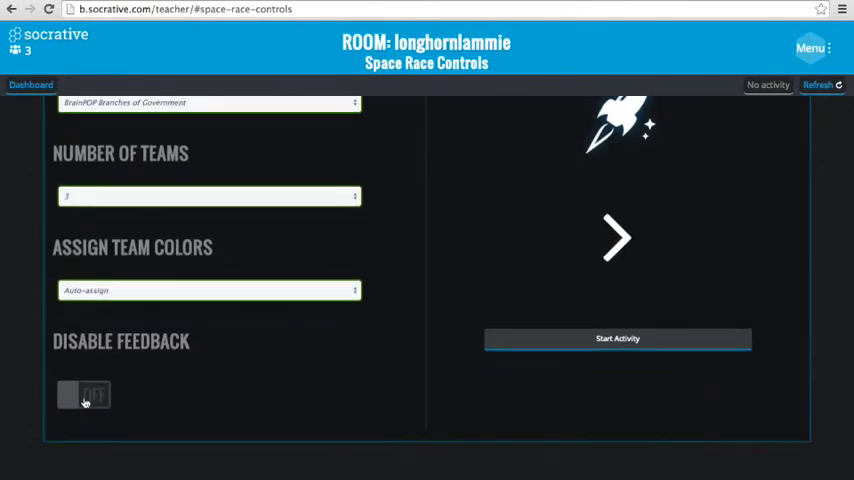
{"action": "left_click", "coordinate": [83, 394]}
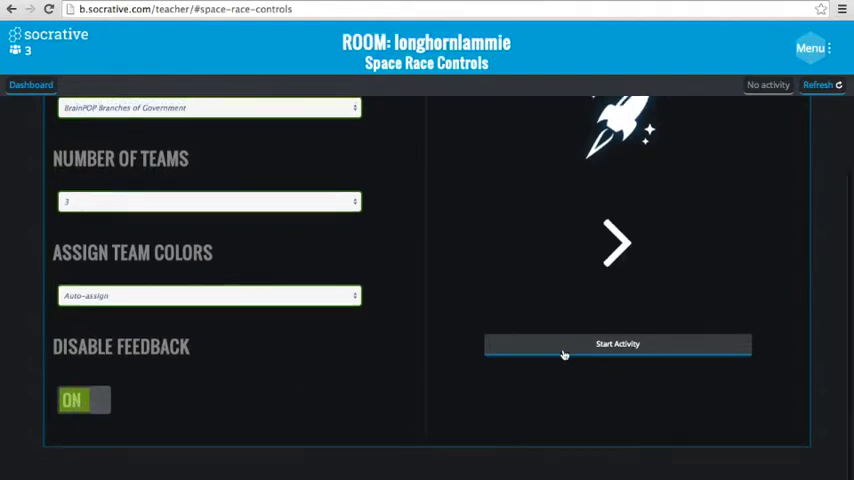
{"action": "scroll", "scroll_direction": "up", "scroll_amount": 3}
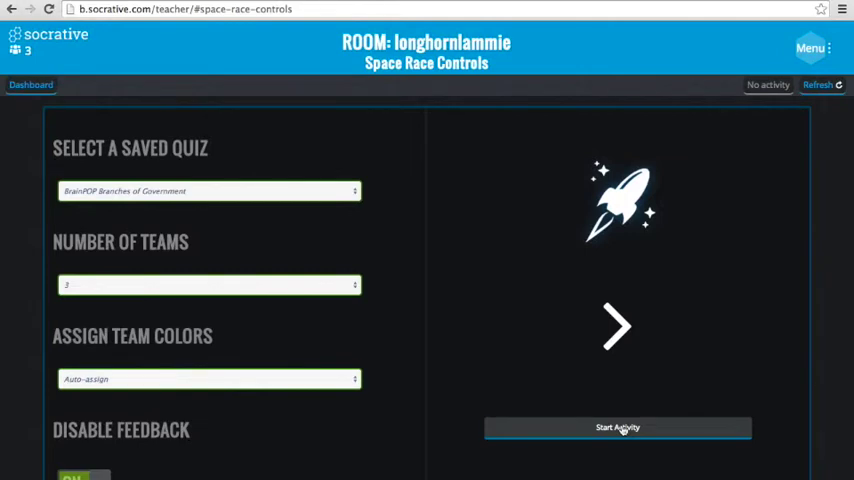
- Start the activity so the Blue, Magenta and Lime teams begin racing
{"action": "left_click", "coordinate": [617, 427]}
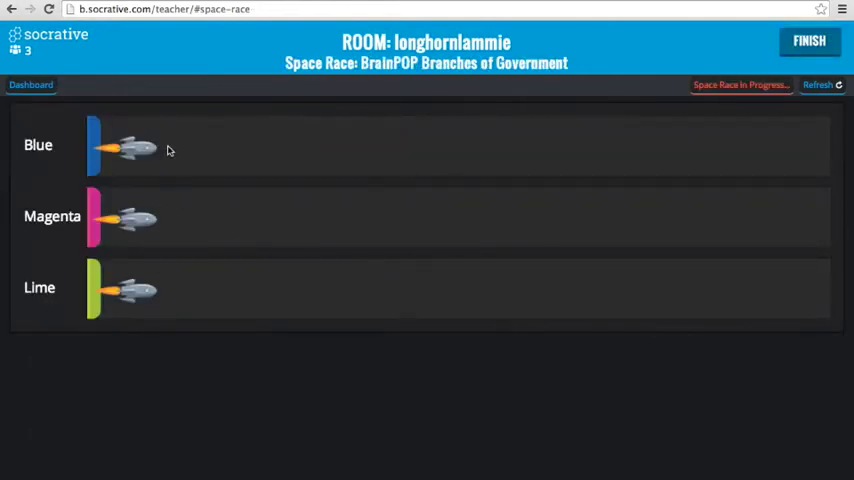
{"action": "mouse_move", "coordinate": [164, 292]}
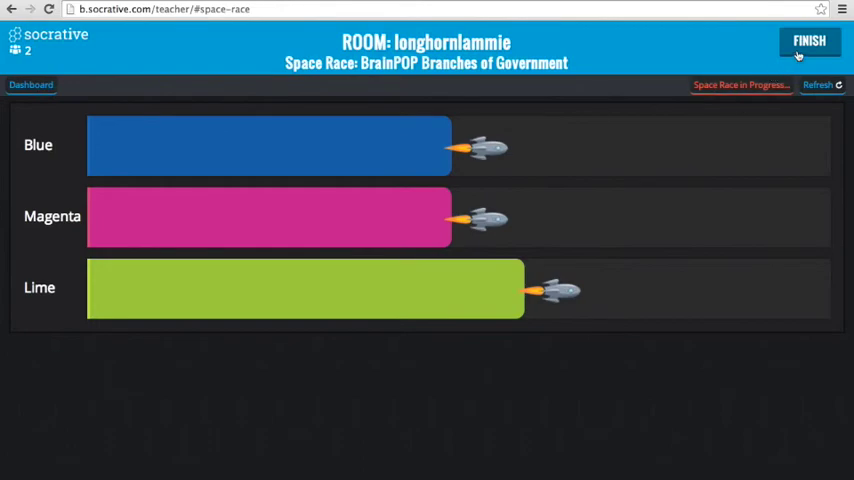
- Finish the race to bring up the report delivery options
{"action": "left_click", "coordinate": [809, 41]}
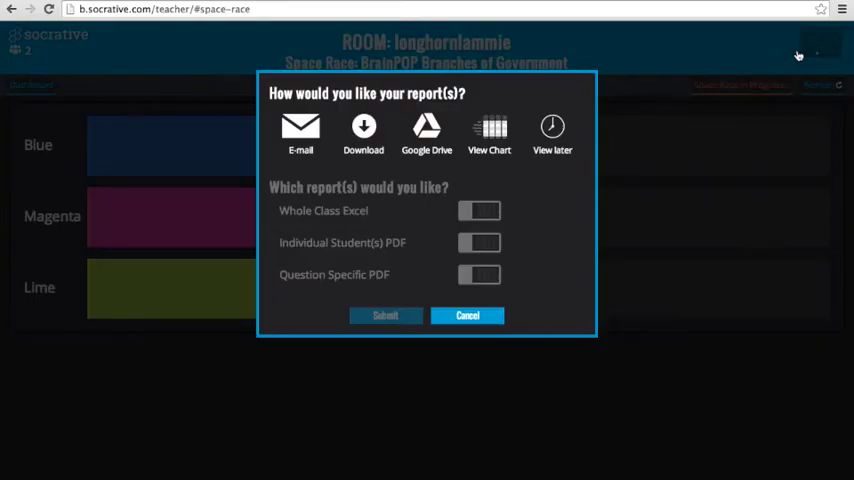